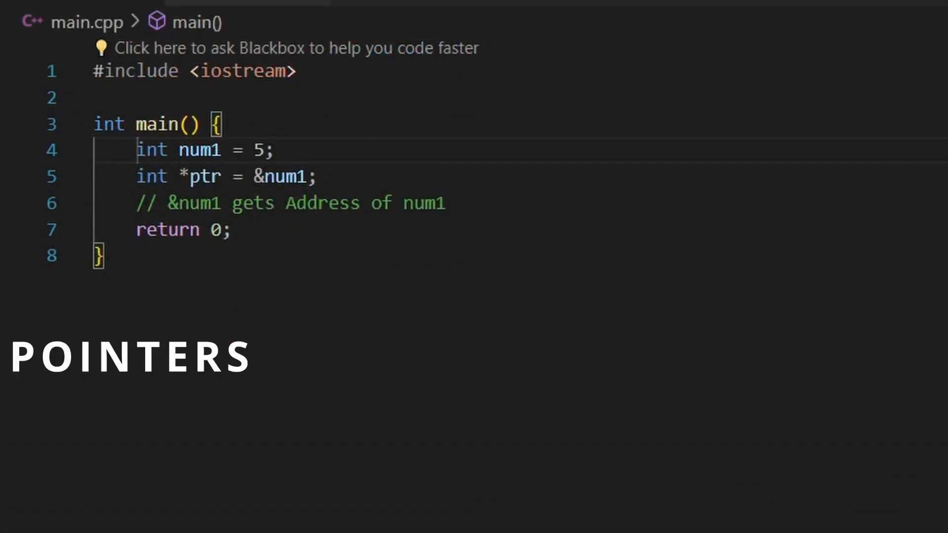
type("std::cout << \"Address \" << ptr << std::endl;")
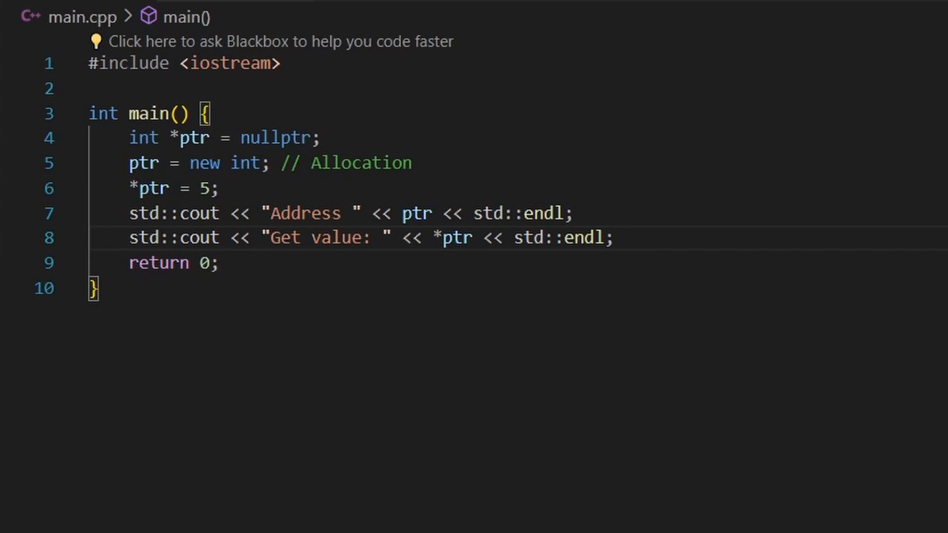
type("delete ptr; // Deallocation")
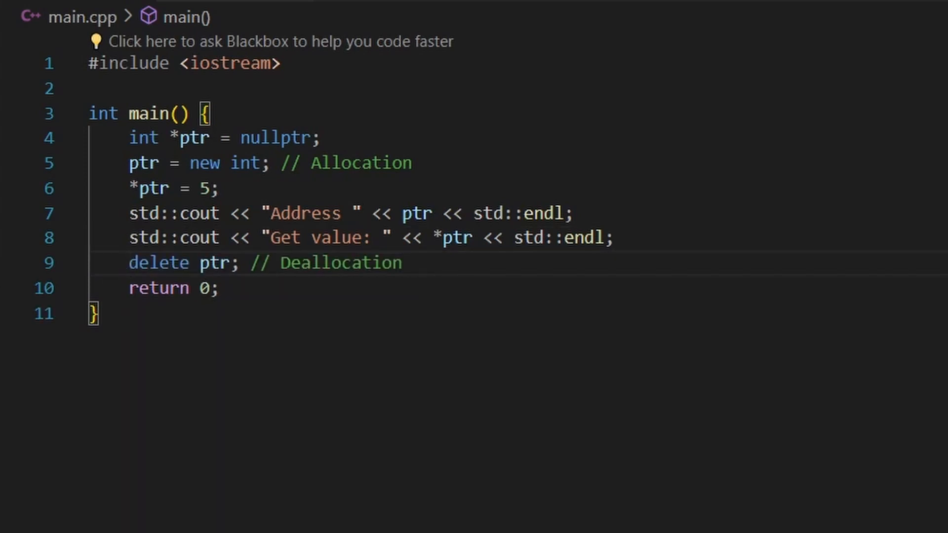